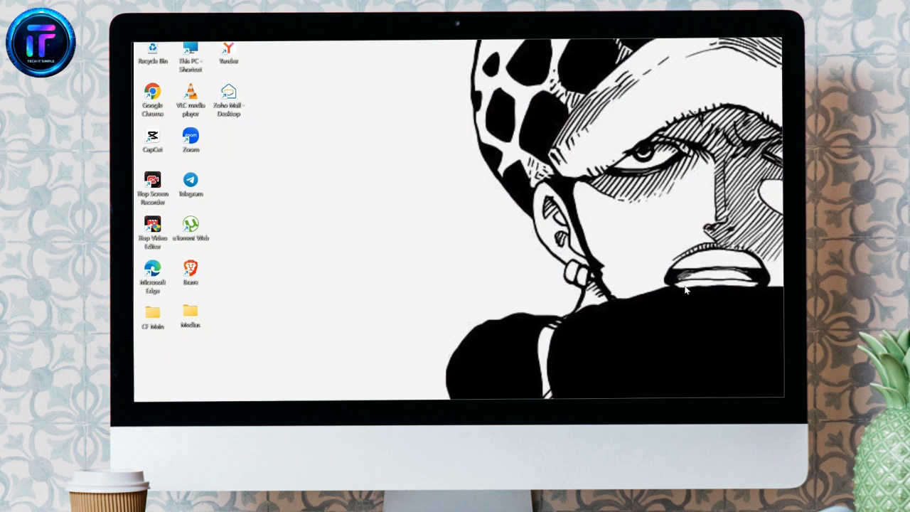
{"action": "mouse_move", "coordinate": [668, 294]}
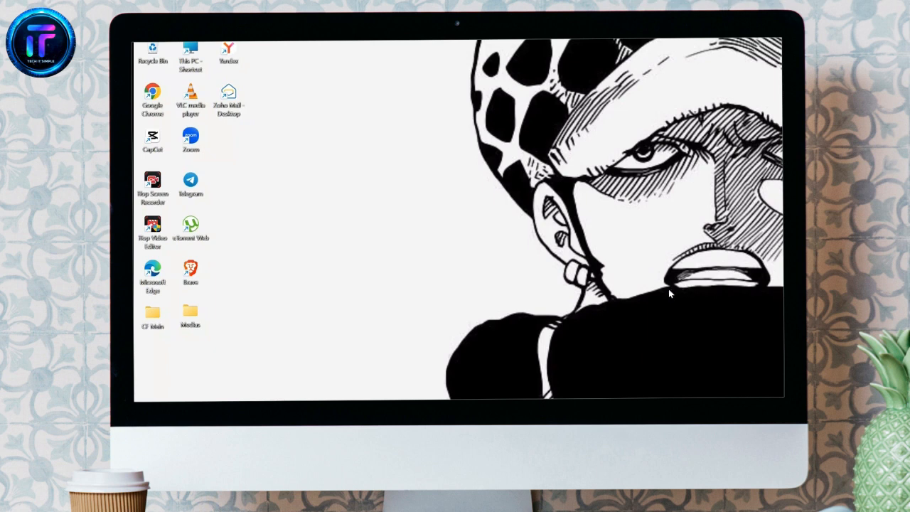
{"action": "mouse_move", "coordinate": [384, 208]}
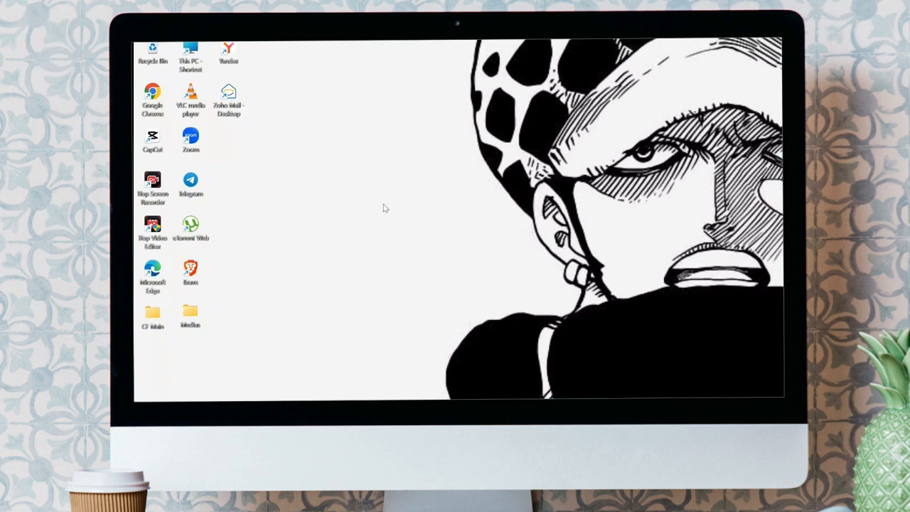
{"action": "mouse_move", "coordinate": [509, 209]}
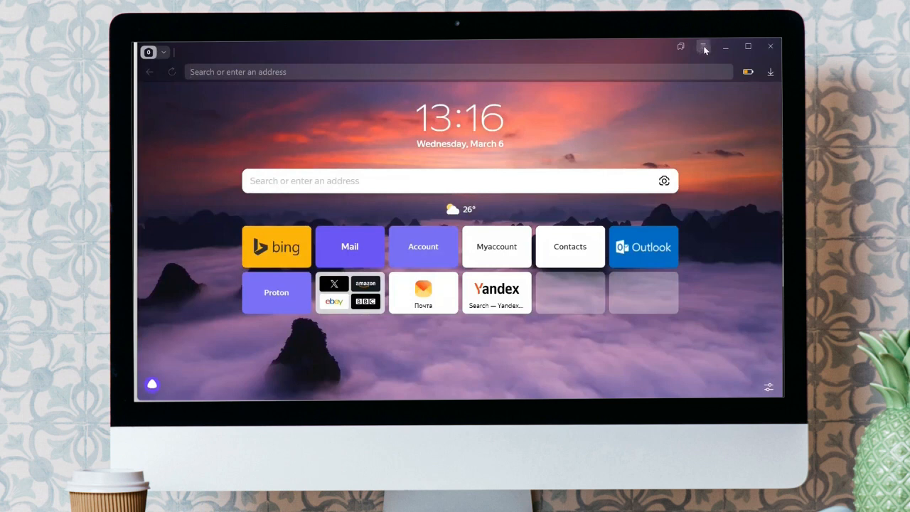
Open Settings from the top-right browser menu
{"action": "left_click", "coordinate": [703, 46]}
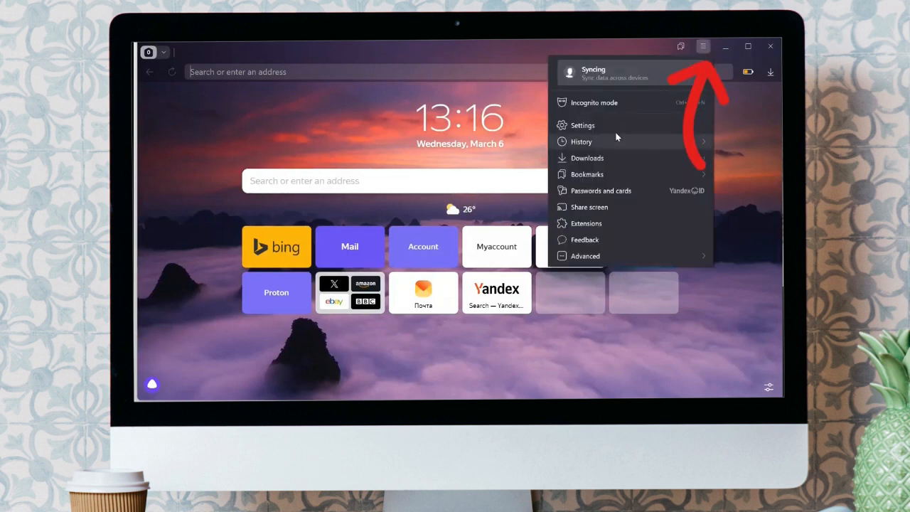
{"action": "left_click", "coordinate": [582, 125]}
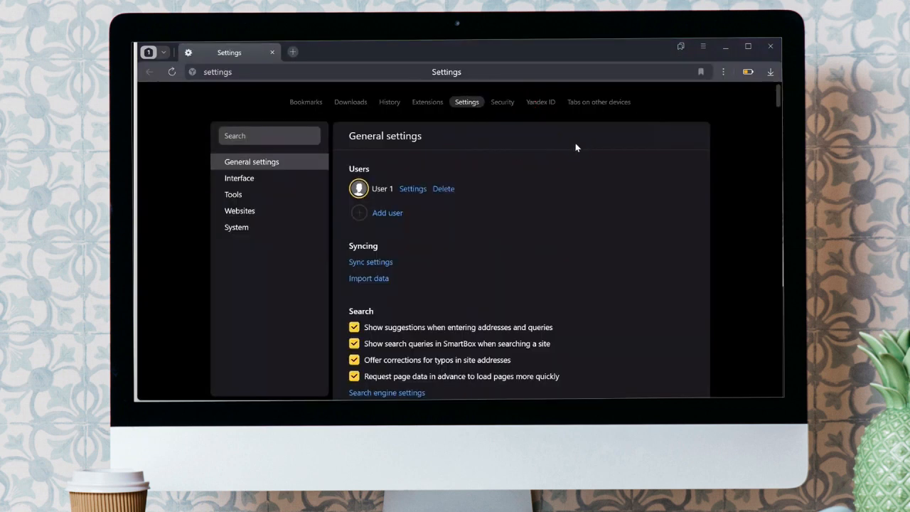
{"action": "mouse_move", "coordinate": [540, 101]}
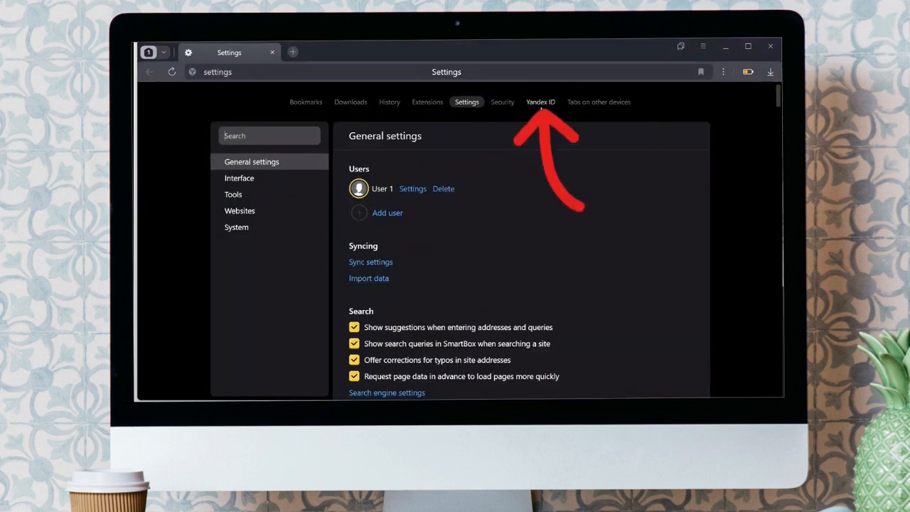
Go to the Yandex ID settings section and choose Log in to Yandex
{"action": "left_click", "coordinate": [541, 102]}
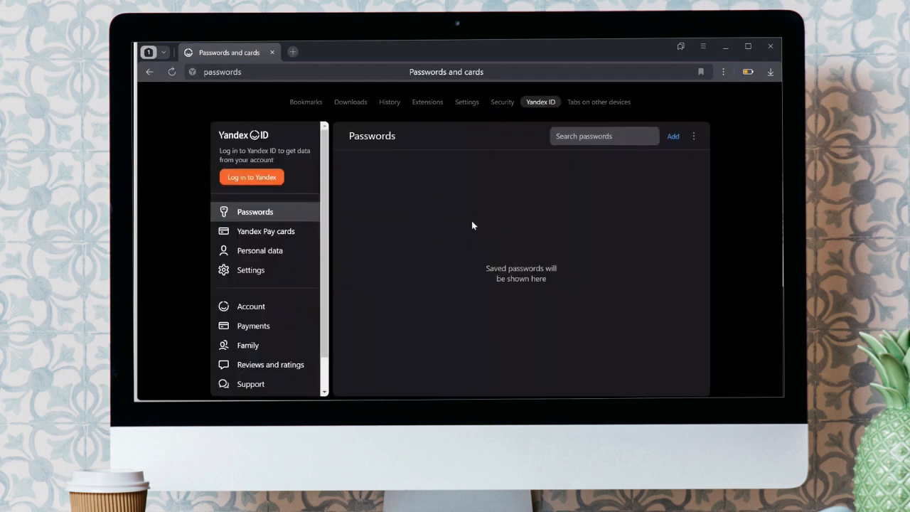
{"action": "mouse_move", "coordinate": [311, 188]}
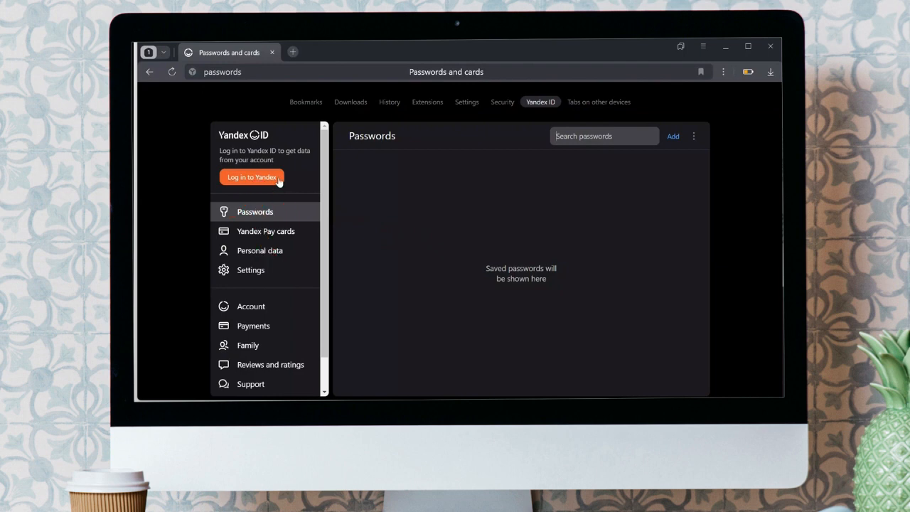
{"action": "left_click", "coordinate": [252, 177]}
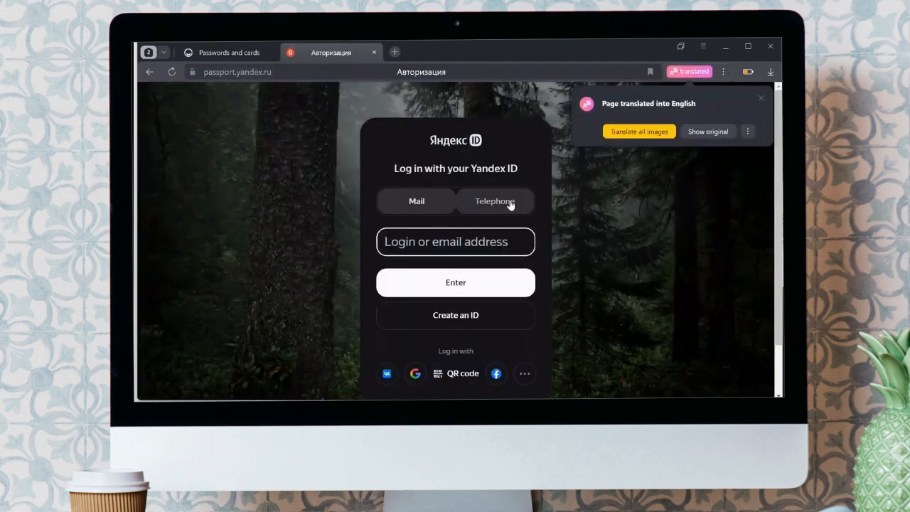
Switch the Yandex ID login page to the QR code sign-in option
{"action": "left_click", "coordinate": [417, 201]}
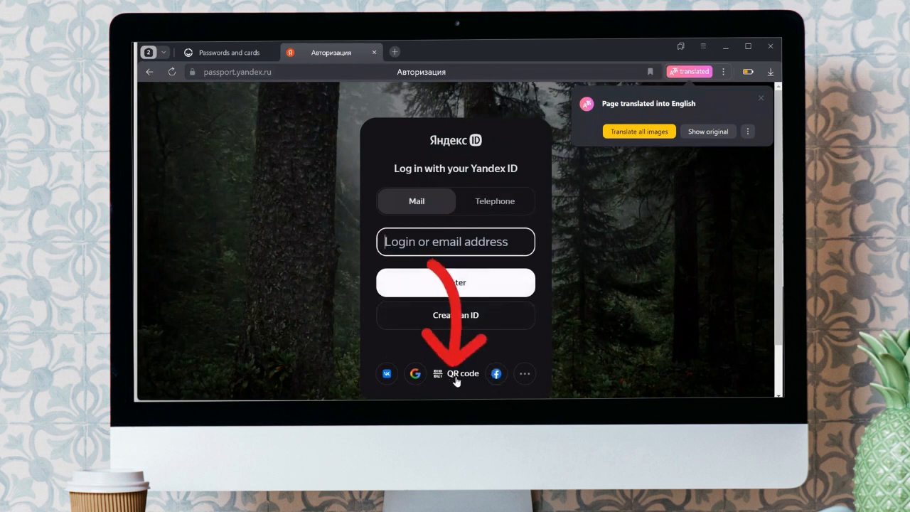
{"action": "left_click", "coordinate": [462, 374]}
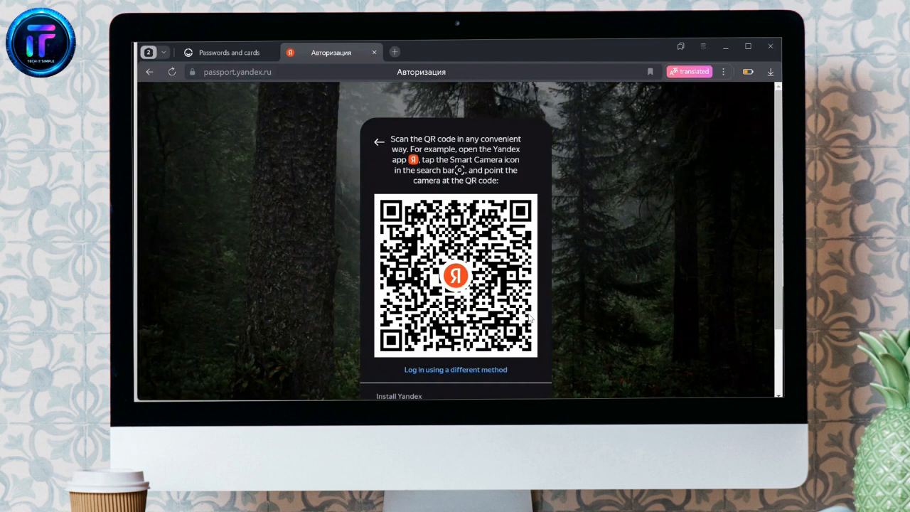
{"action": "mouse_move", "coordinate": [565, 298]}
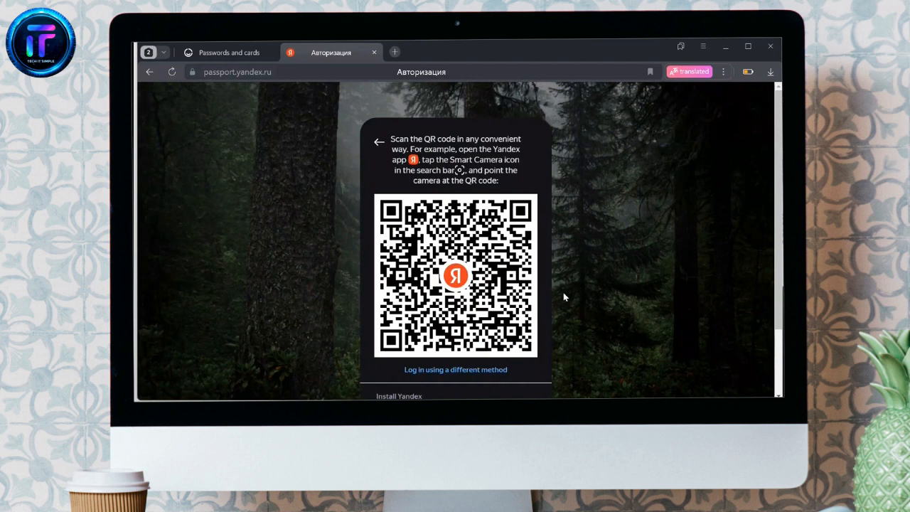
{"action": "mouse_move", "coordinate": [540, 291]}
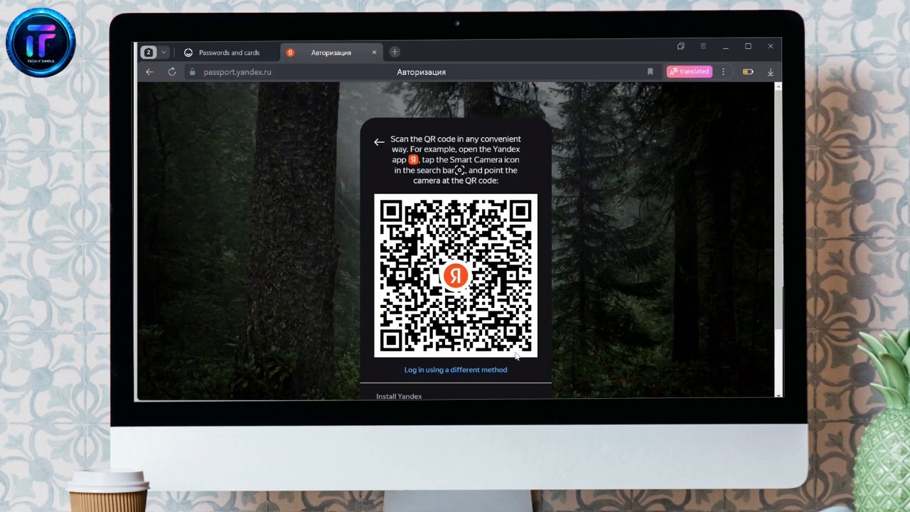
{"action": "mouse_move", "coordinate": [518, 355]}
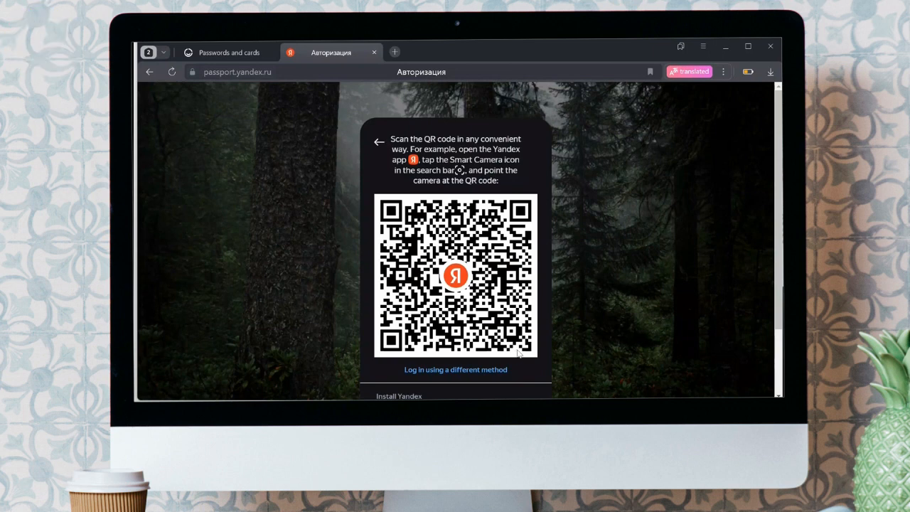
{"action": "mouse_move", "coordinate": [644, 356]}
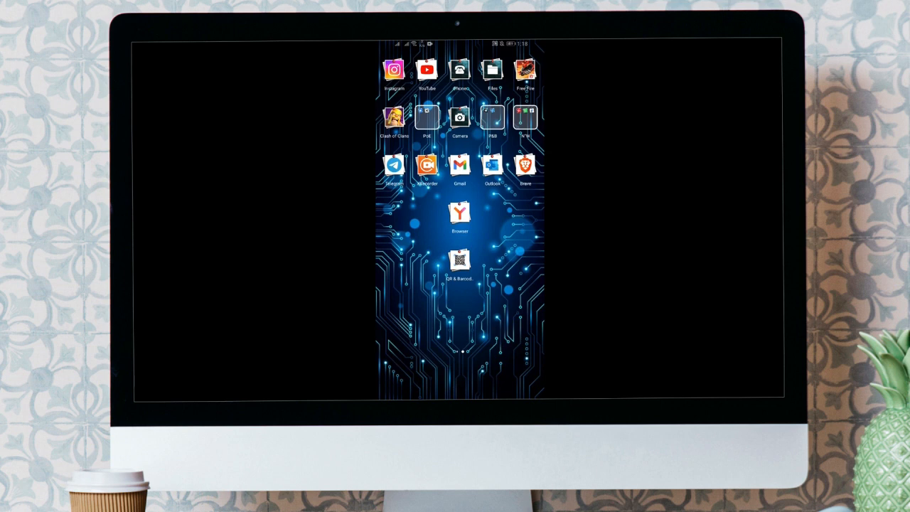
Launch the Yandex app on the phone to scan the sign-in QR code
{"action": "left_click", "coordinate": [459, 259]}
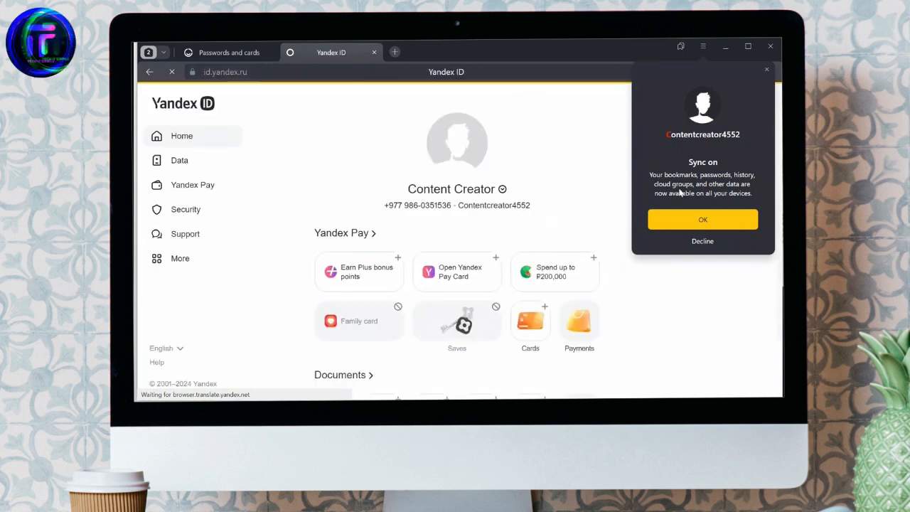
Accept the Sync on popup and dismiss the Syncing is on notice
{"action": "left_click", "coordinate": [703, 219]}
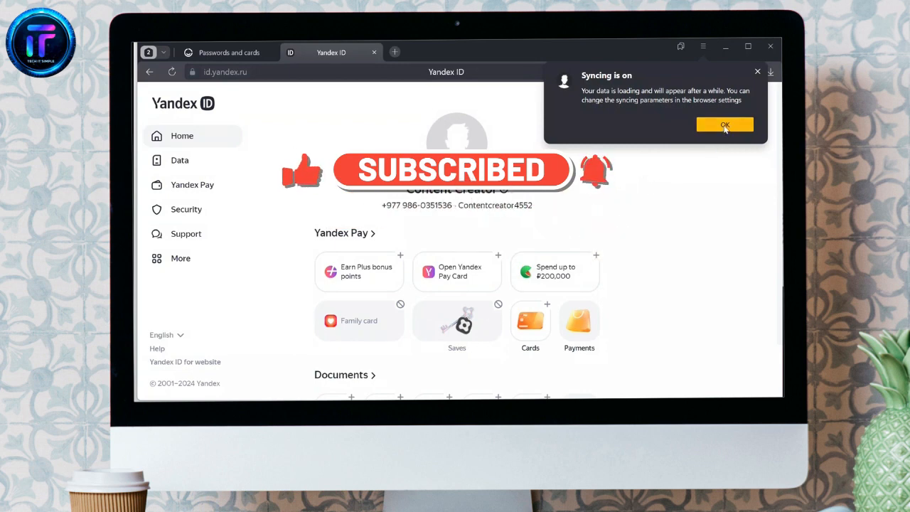
{"action": "left_click", "coordinate": [724, 125]}
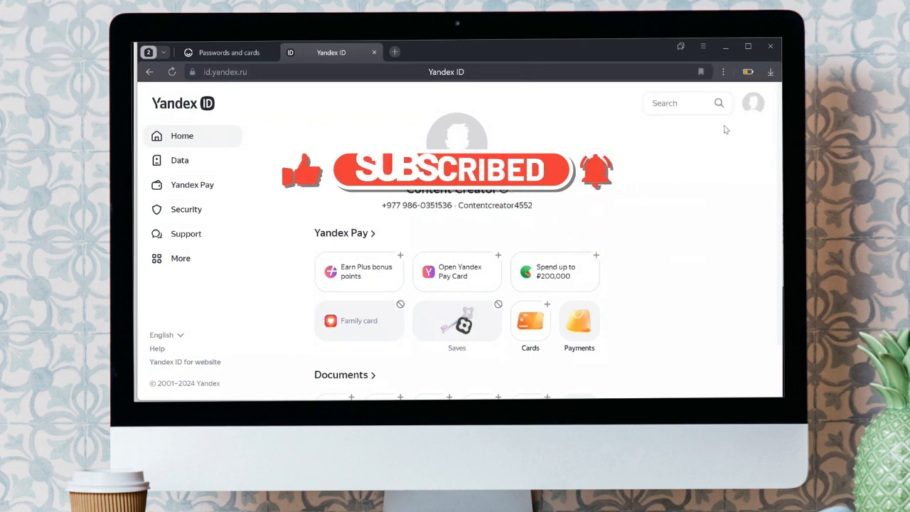